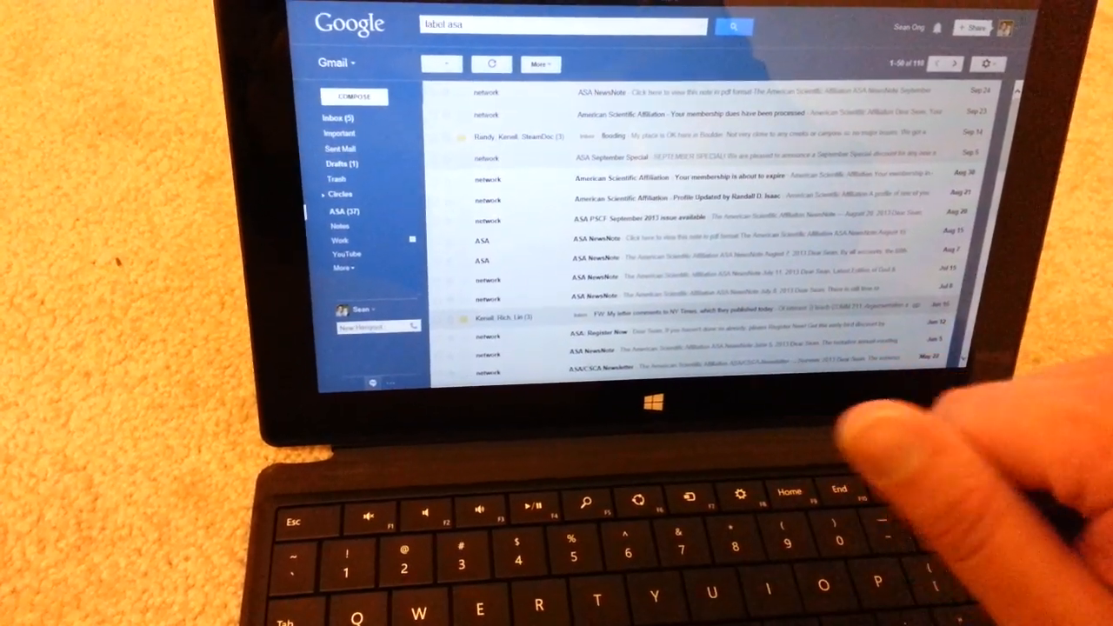
Step: Open the ASA NewsNote conversation from September 24, 2013 and scroll down through it
left_click(608, 90)
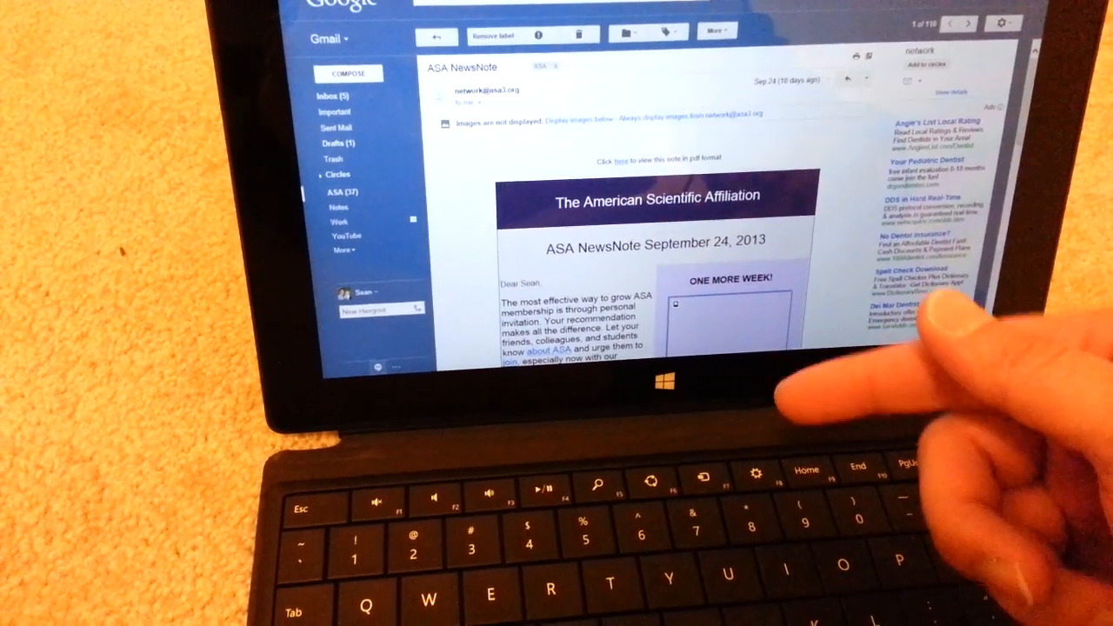
scroll("down", 3)
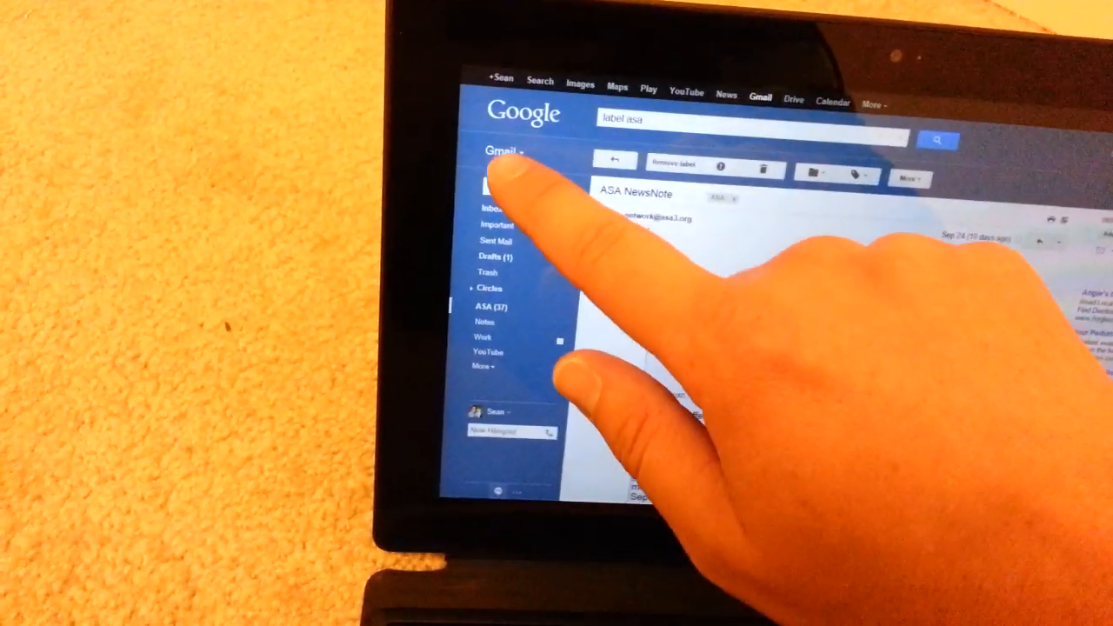
Step: Switch on the Tasks panel from the Gmail dropdown and start a New Message draft
left_click(502, 151)
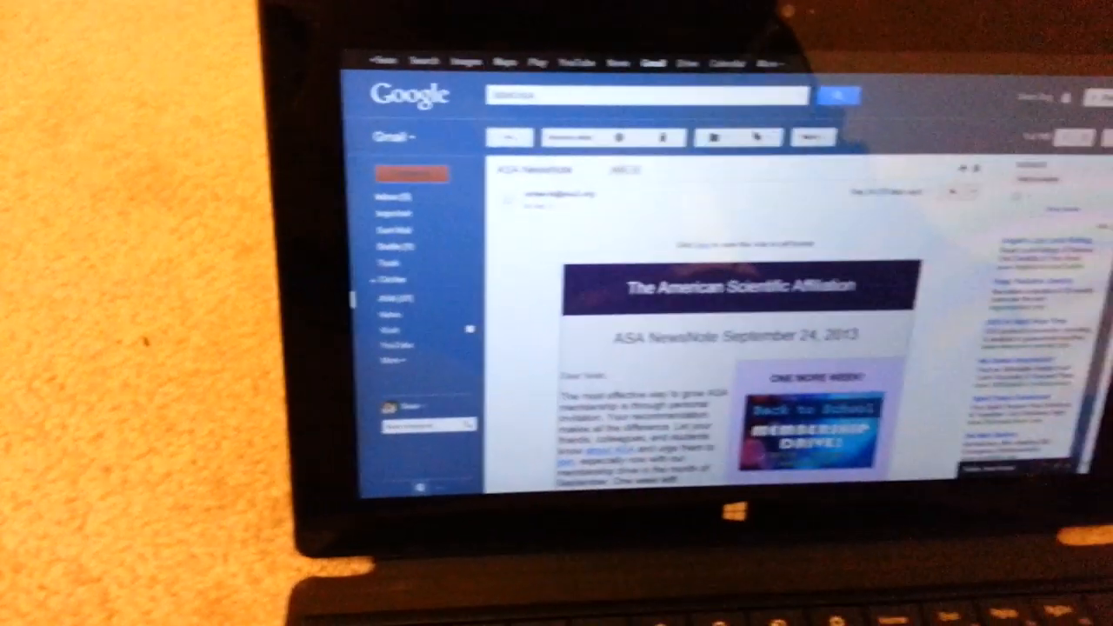
left_click(121, 201)
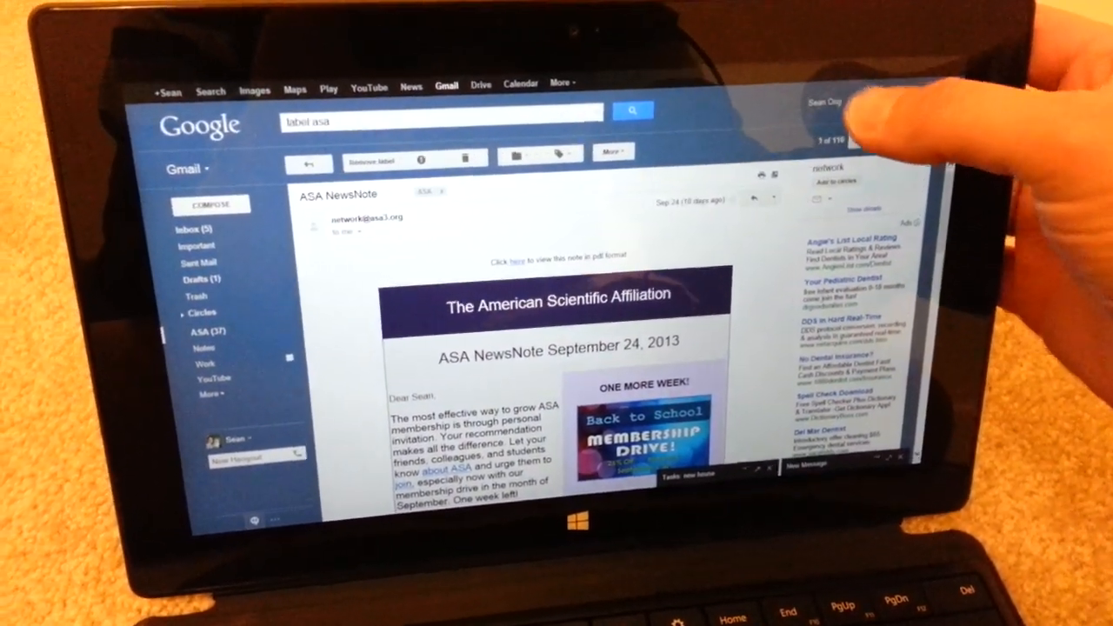
Step: Return to the label:asa message list, leaving Tasks and New Message open
left_click(849, 97)
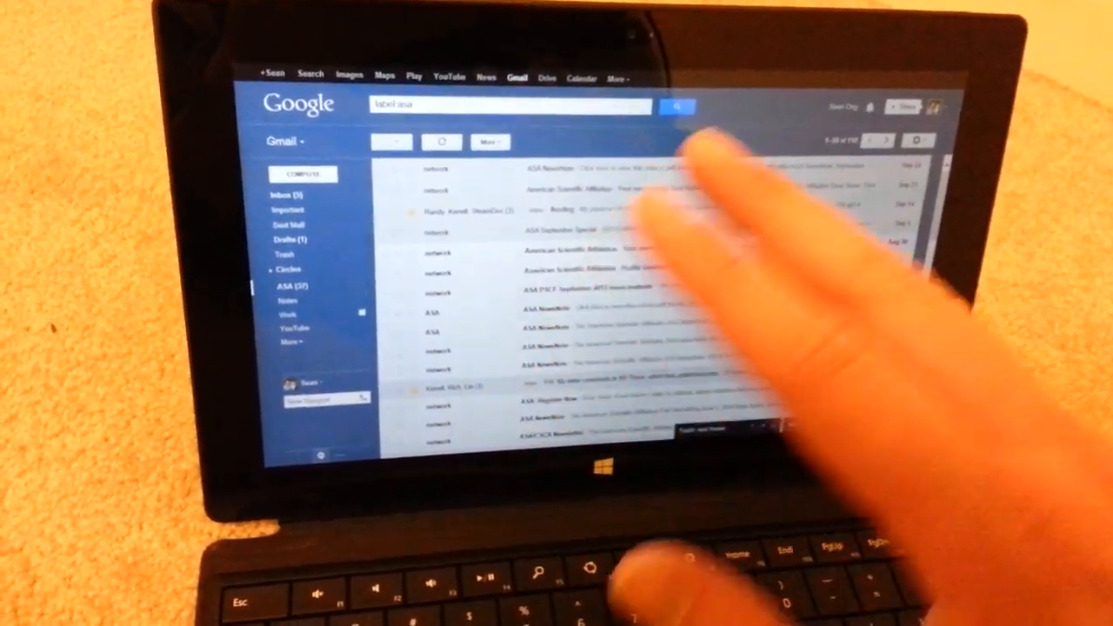
Step: Show the gear settings menu with display density choices over the ASA list
left_click(768, 138)
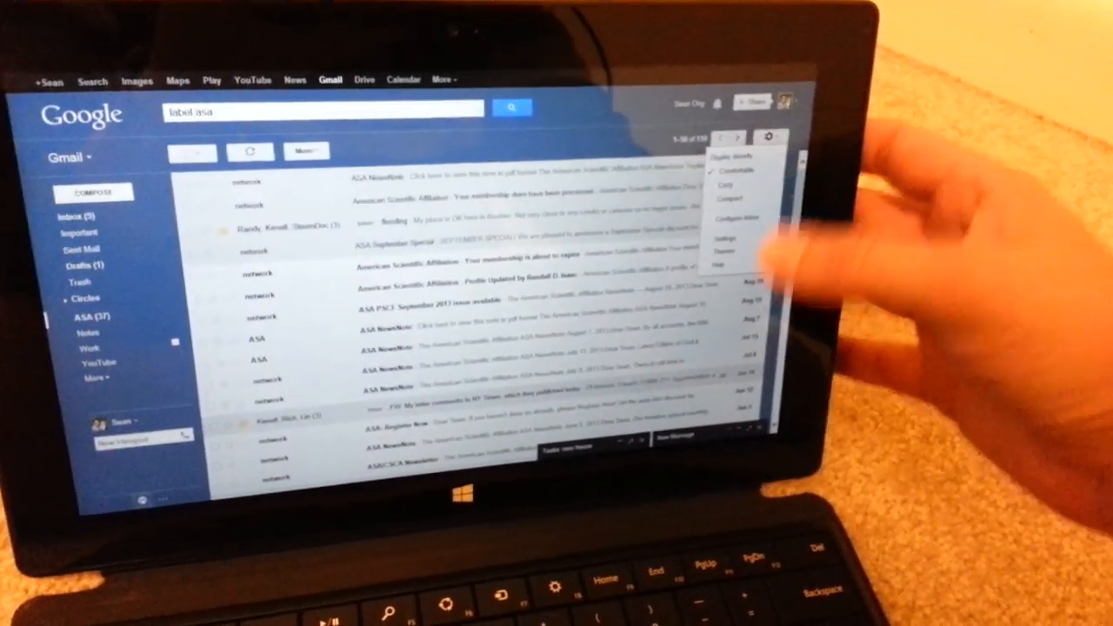